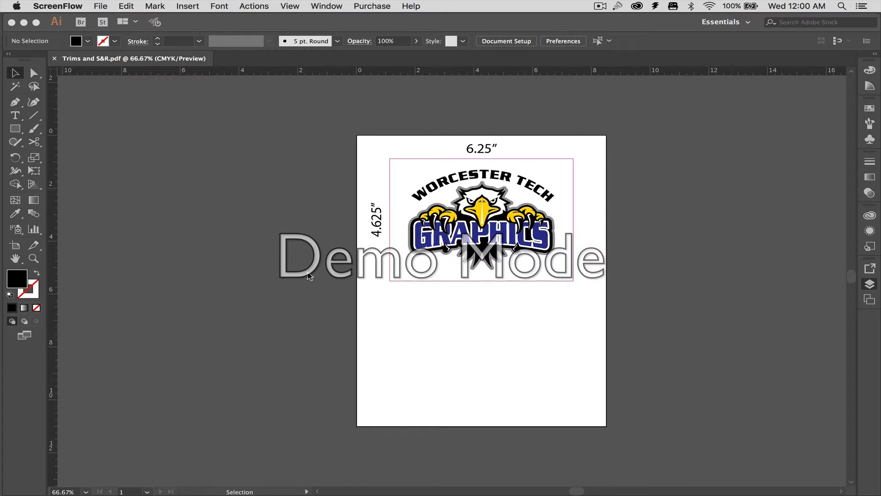
mouse_move(334, 239)
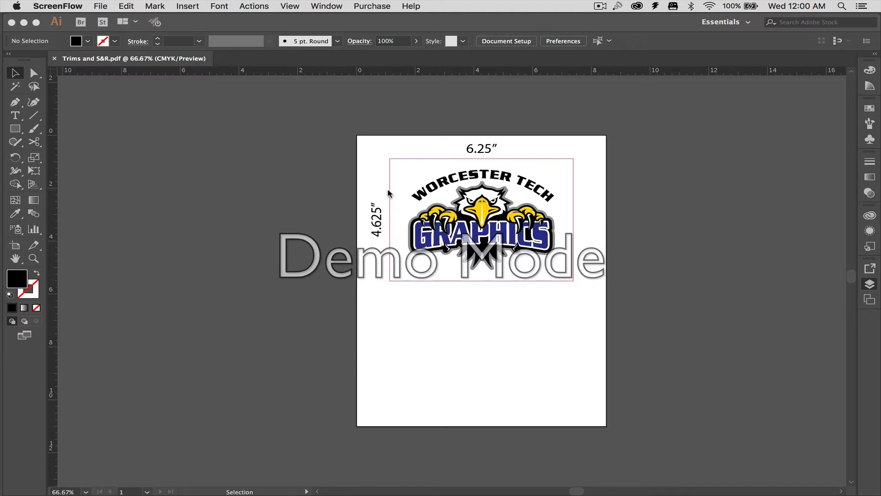
mouse_move(385, 194)
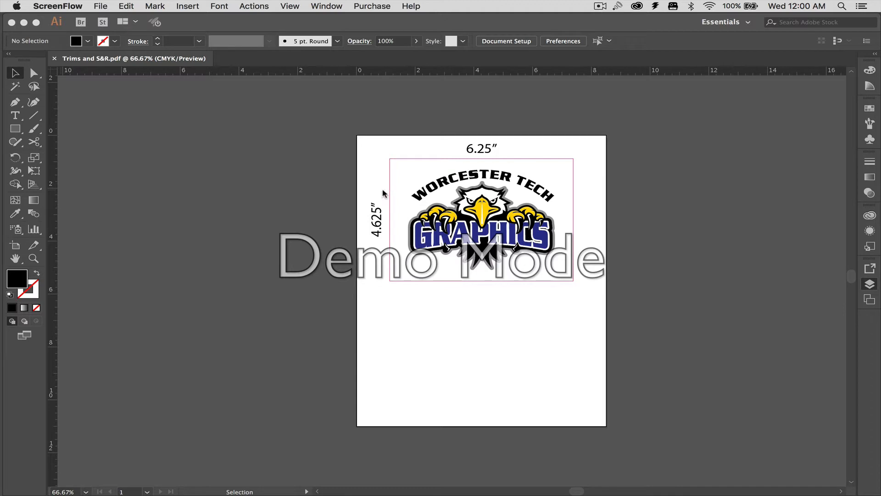
mouse_move(529, 232)
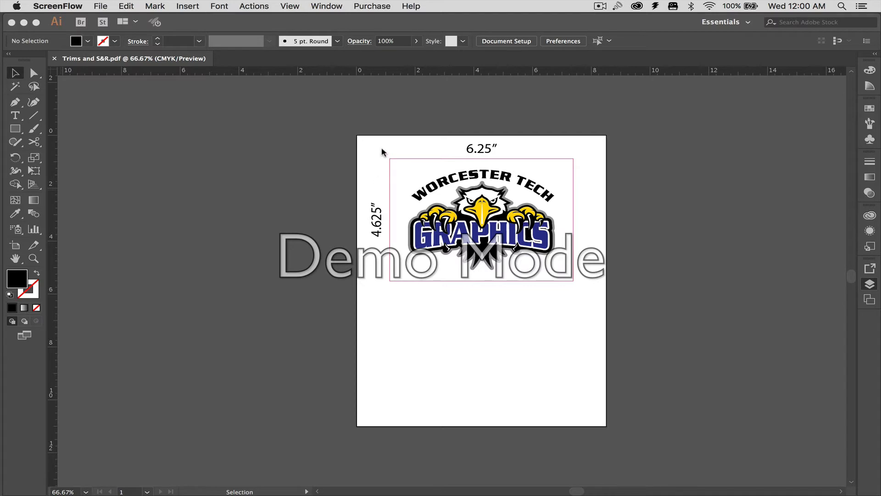
mouse_move(425, 159)
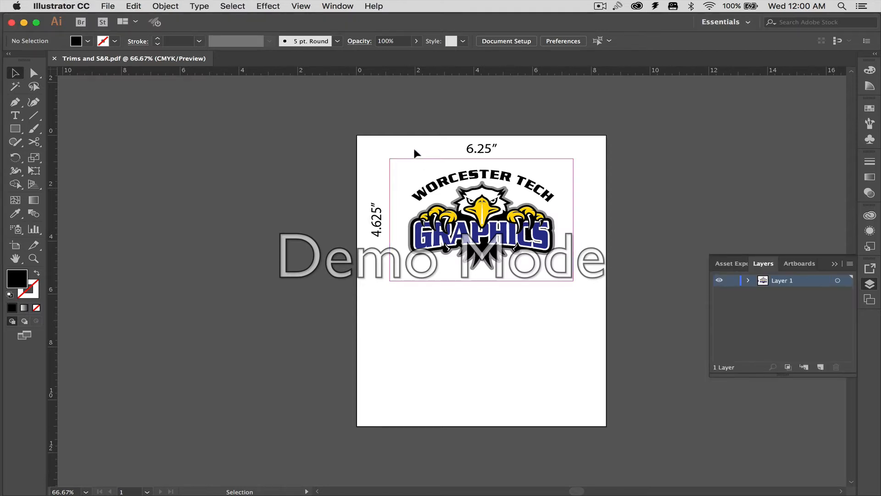
mouse_move(410, 146)
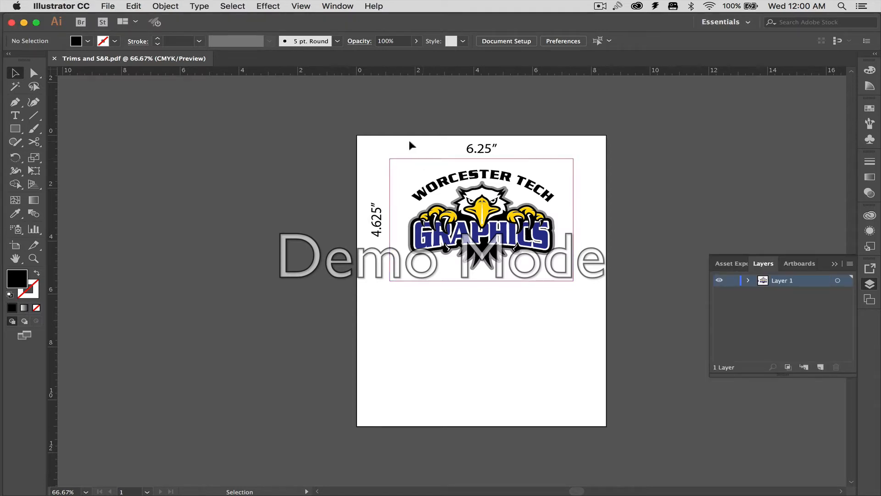
Select the Worcester Tech Graphics logo as one group with the Selection tool
click(480, 219)
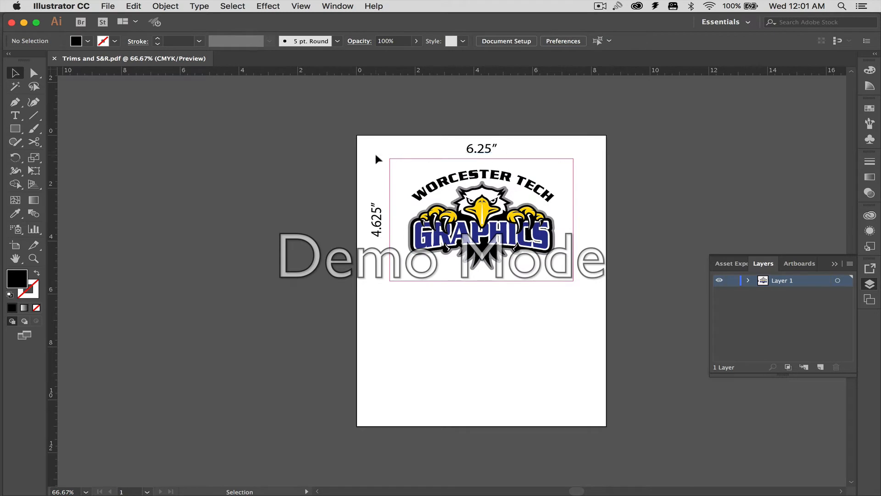
mouse_move(377, 238)
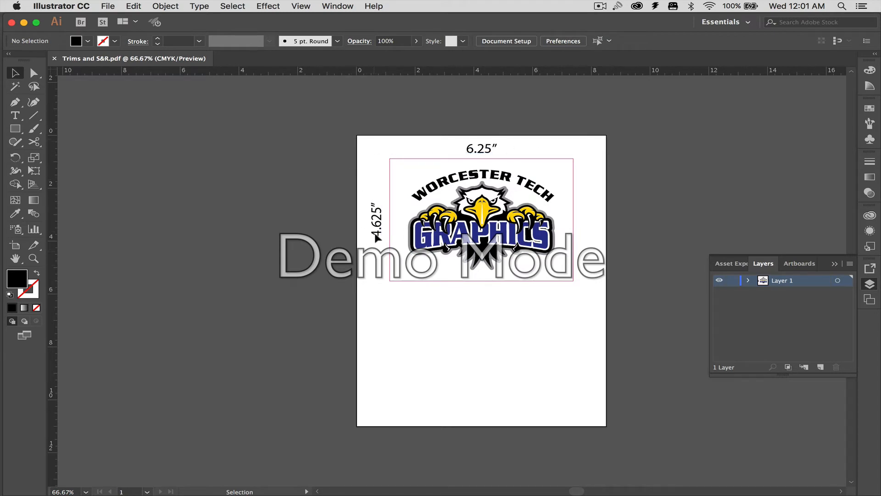
mouse_move(369, 162)
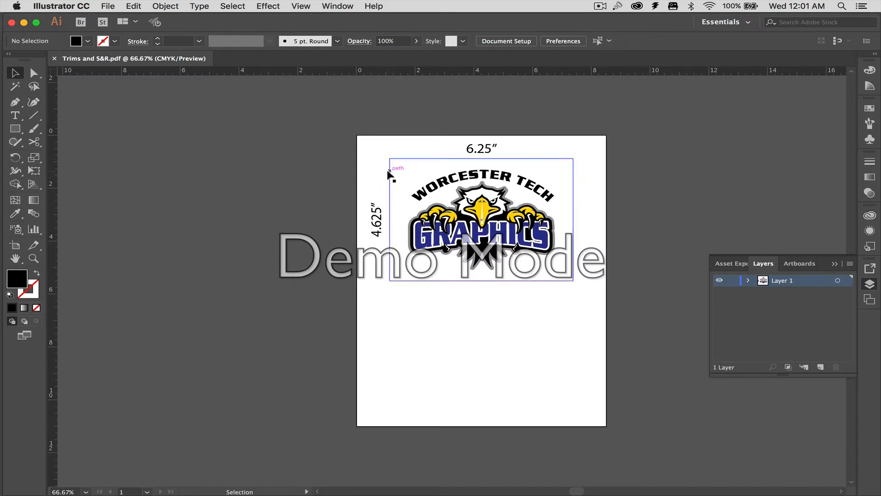
click(480, 217)
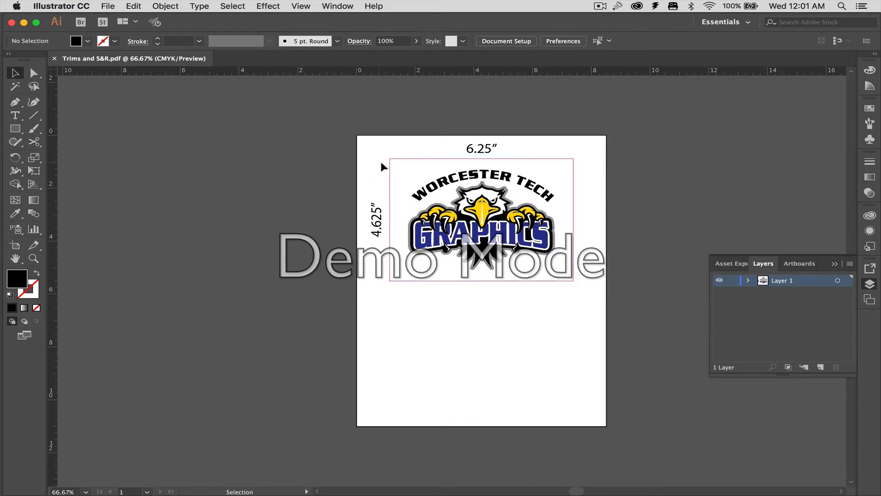
click(480, 217)
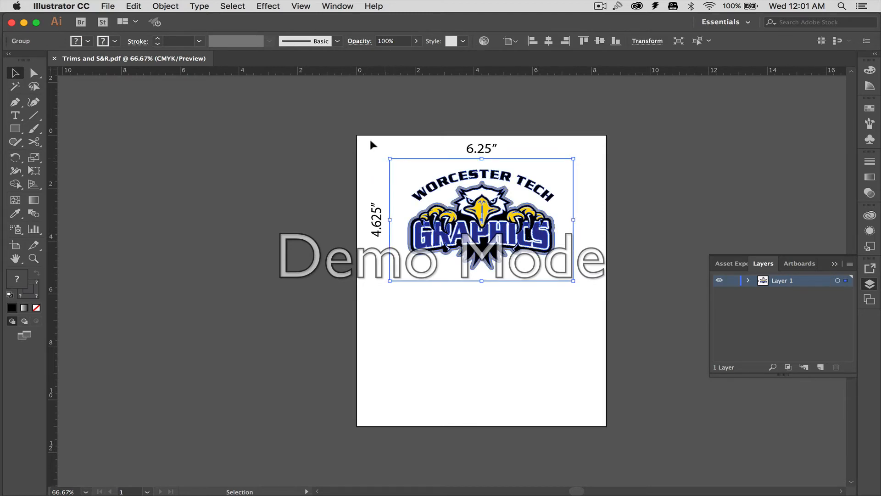
Apply the Crop Marks effect to the selected 6.25 × 4.625 in logo group
click(267, 7)
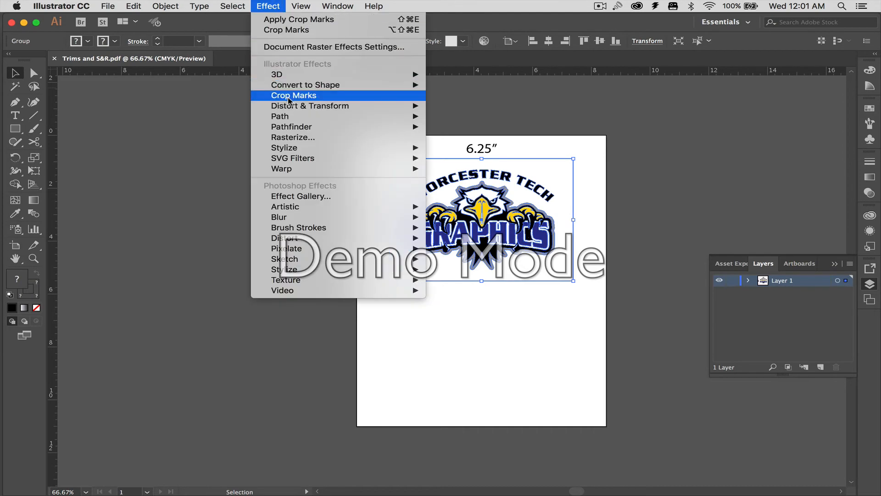
click(293, 95)
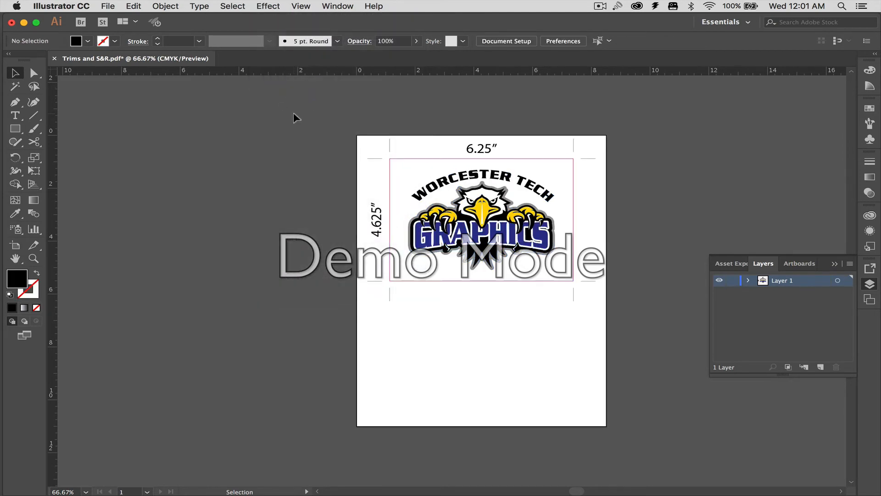
mouse_move(181, 165)
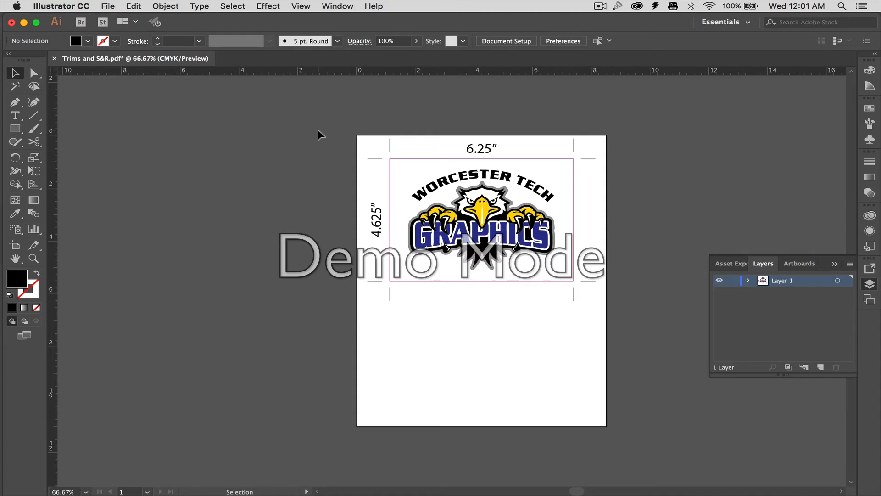
mouse_move(301, 14)
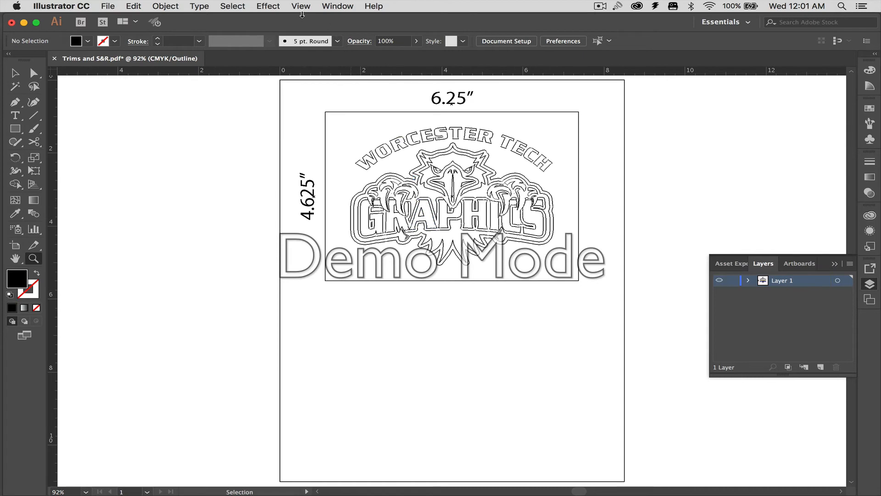
Show the logo and its crop marks in Overprint Preview
click(301, 6)
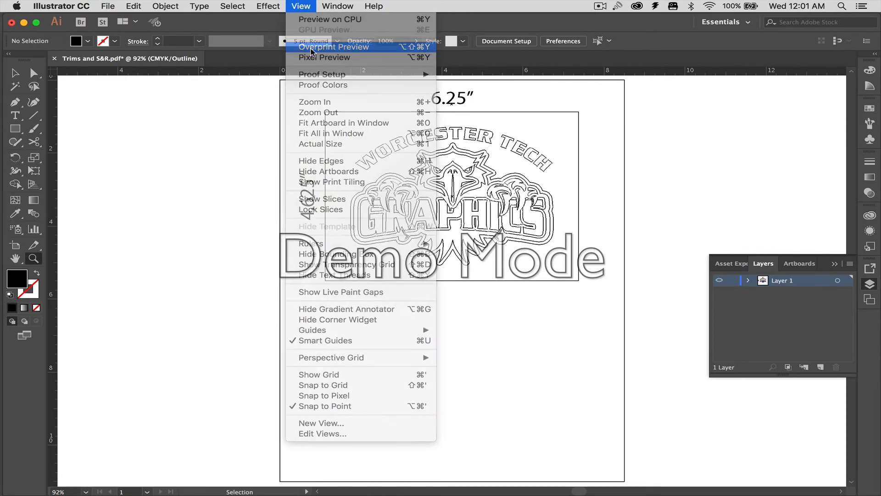
click(334, 47)
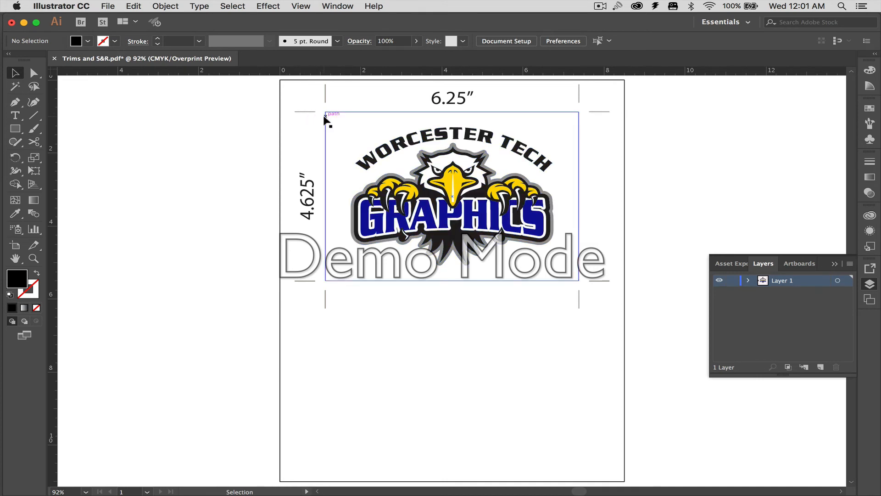
Reselect the logo group with crop marks and bring up the Object commands for Expand Appearance
click(452, 197)
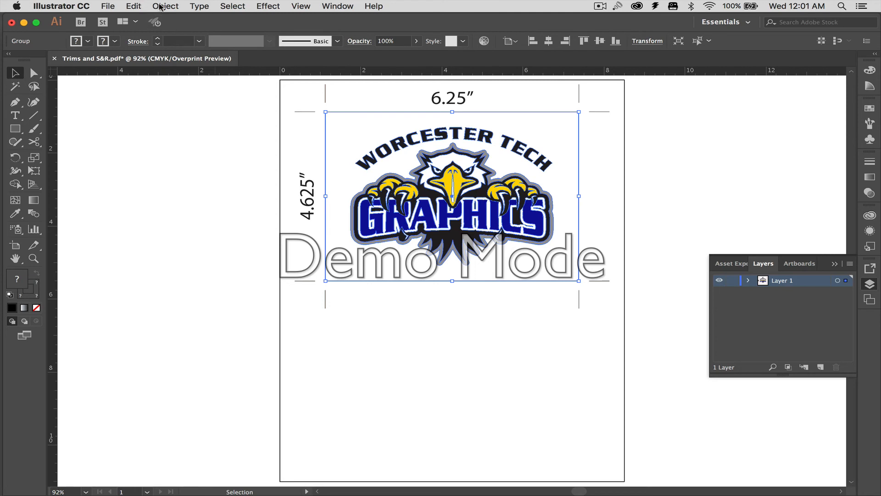
click(164, 7)
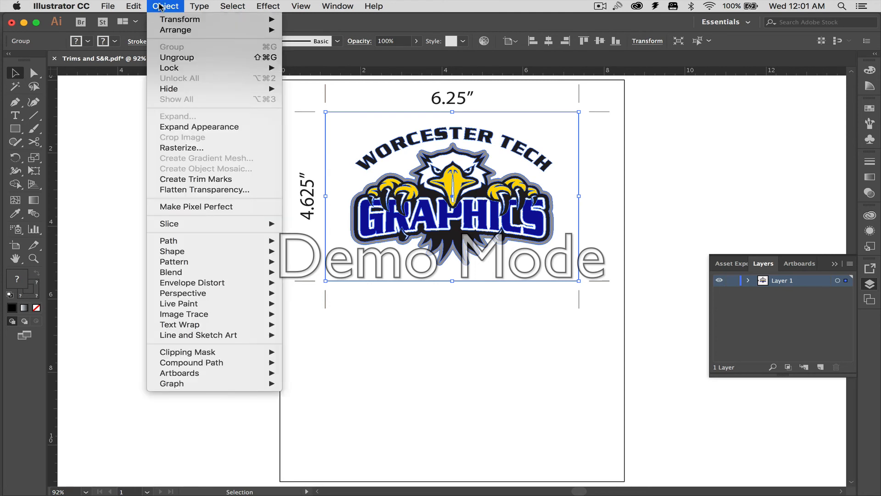
mouse_move(169, 89)
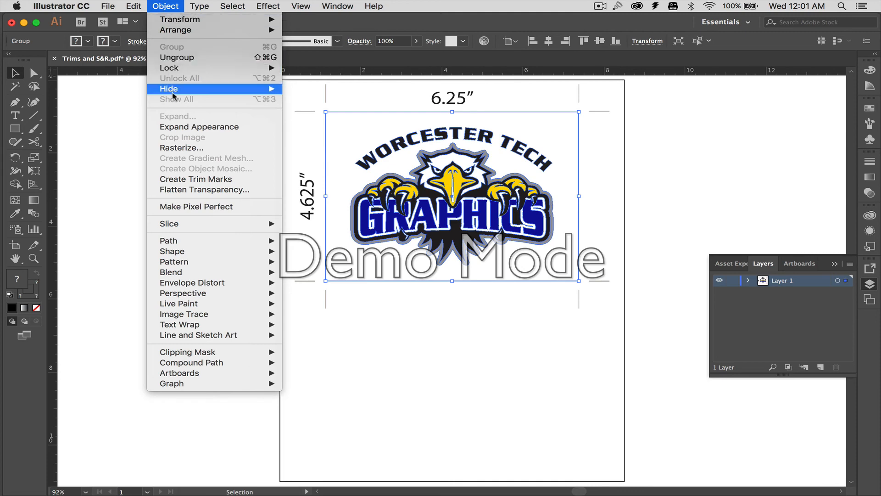